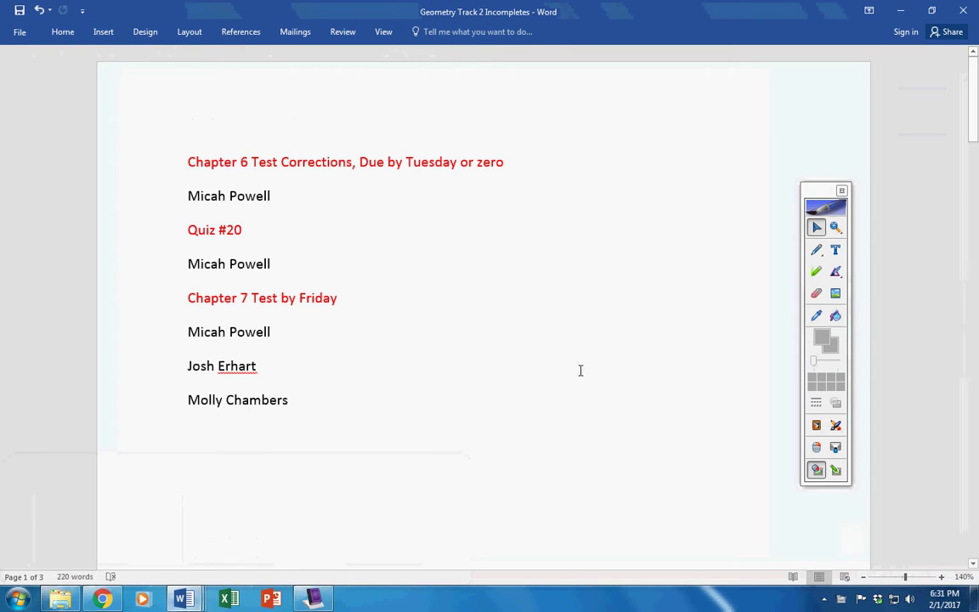
# In the Word incompletes list, highlight the first assignment entries, then the last two names
pyautogui.click(936, 577)
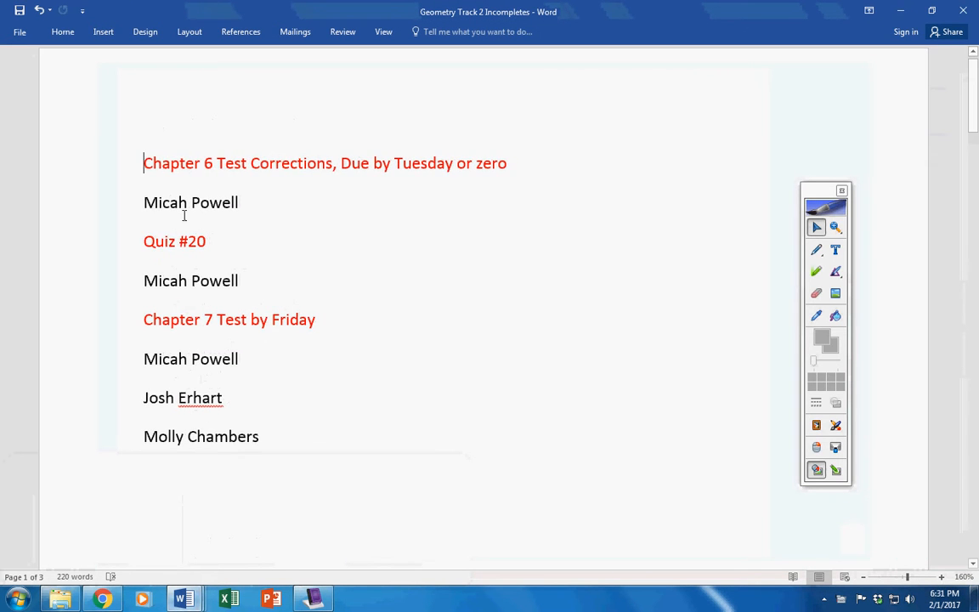
pyautogui.moveTo(144, 163); pyautogui.dragTo(237, 293)
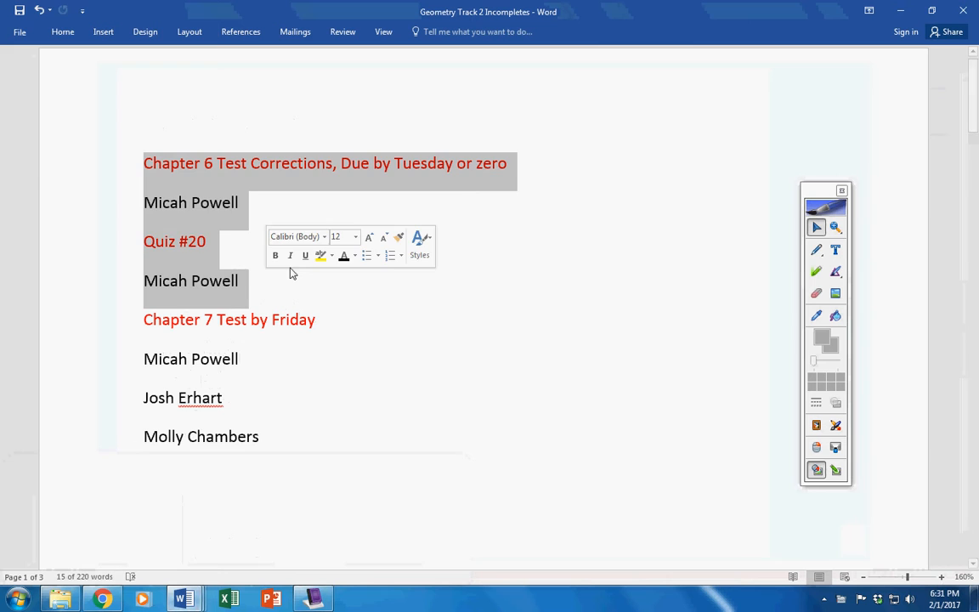
pyautogui.click(180, 219)
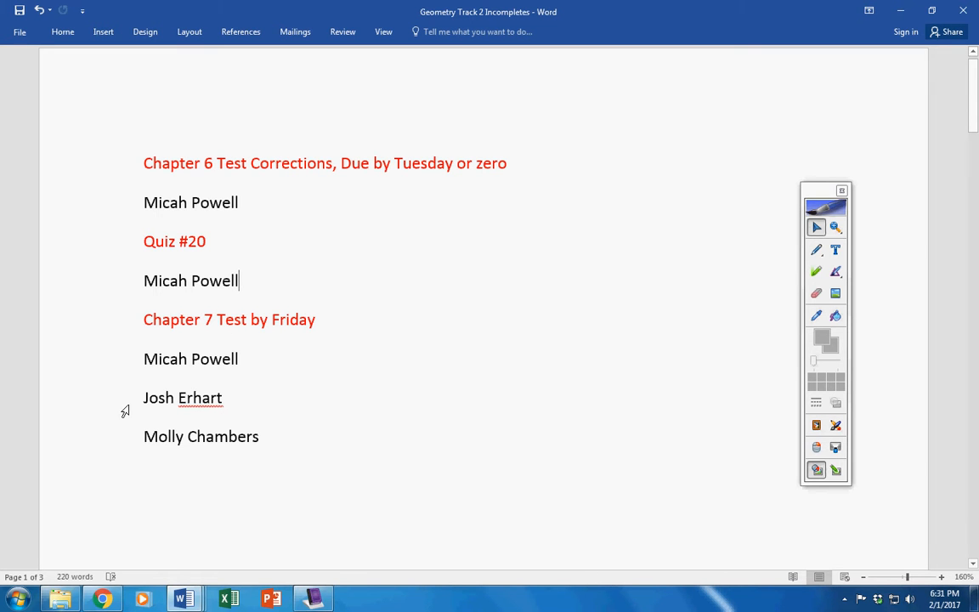
pyautogui.moveTo(144, 398); pyautogui.dragTo(259, 436)
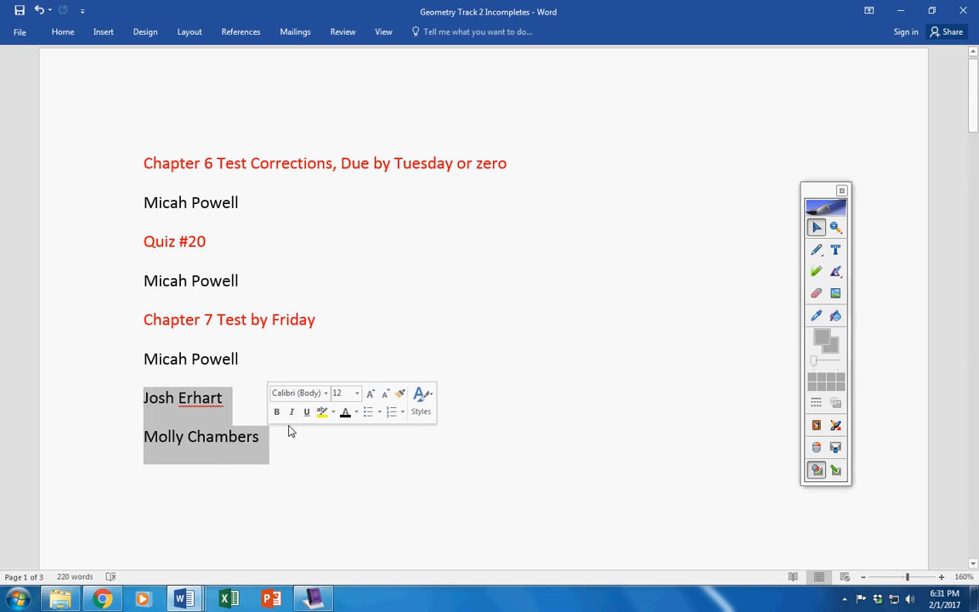
pyautogui.click(249, 411)
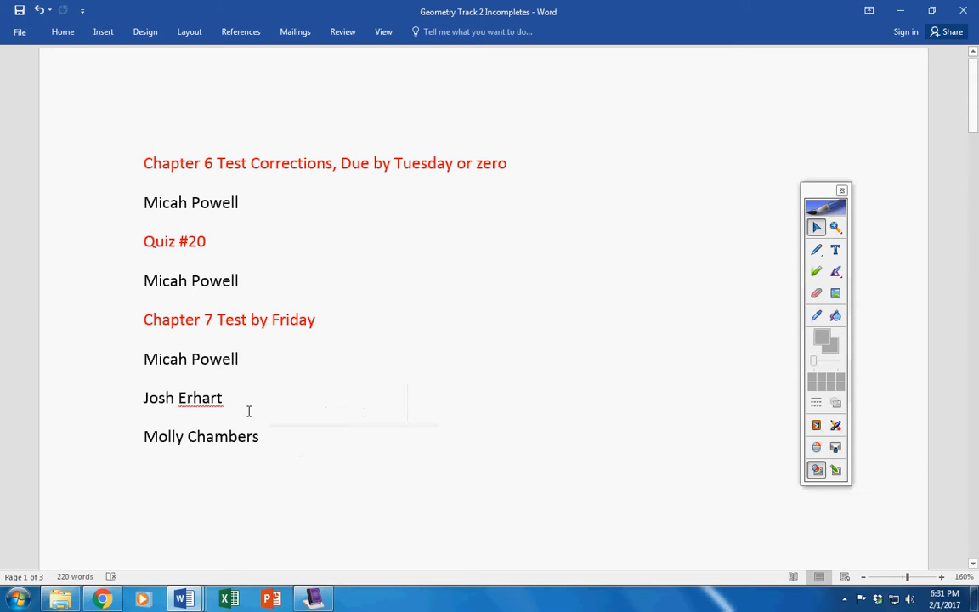
pyautogui.moveTo(182, 438)
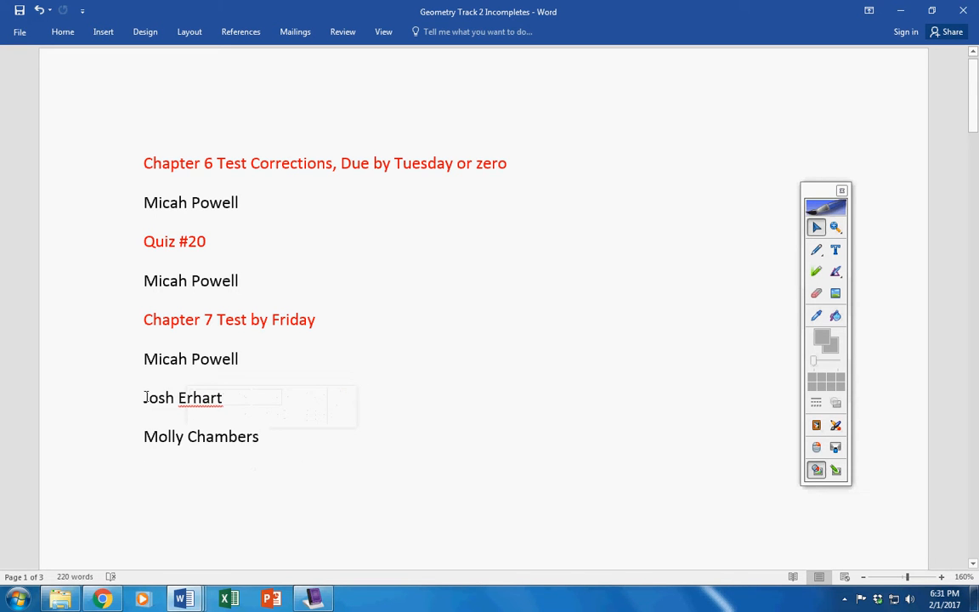
pyautogui.moveTo(144, 398); pyautogui.dragTo(259, 446)
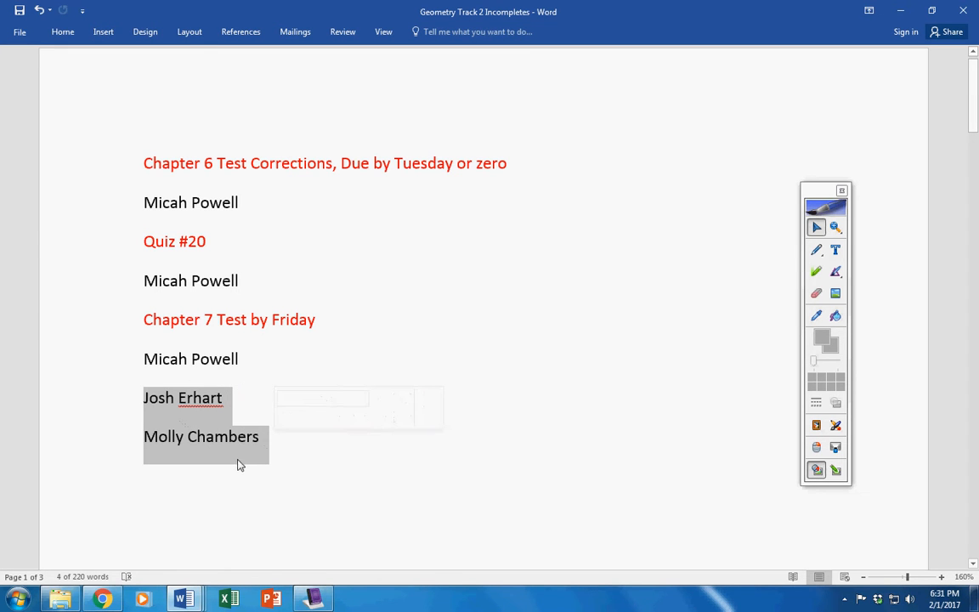
pyautogui.moveTo(289, 458)
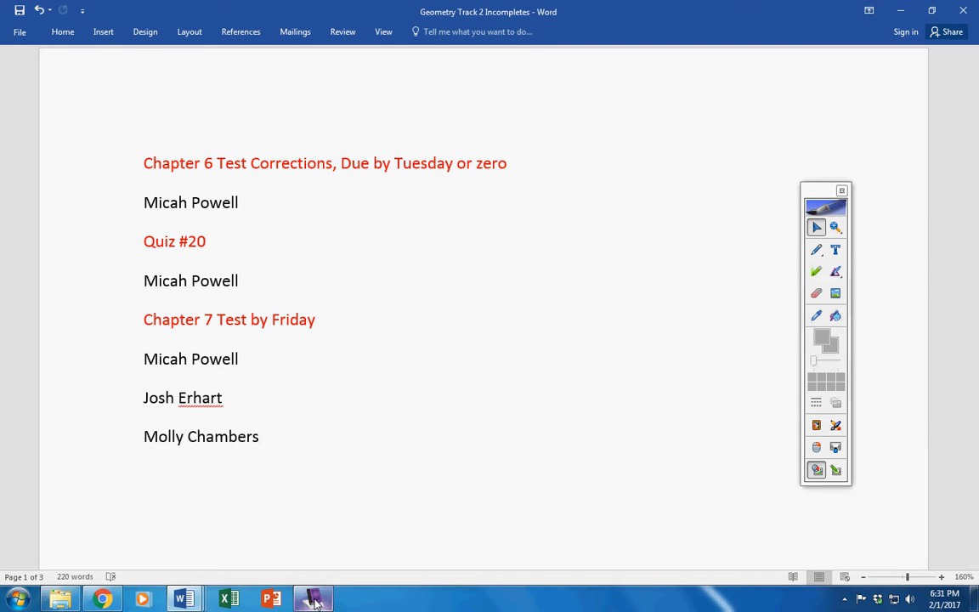
# Switch to the Notebook slides and underline 'test/quiz' with the red pen
pyautogui.click(312, 597)
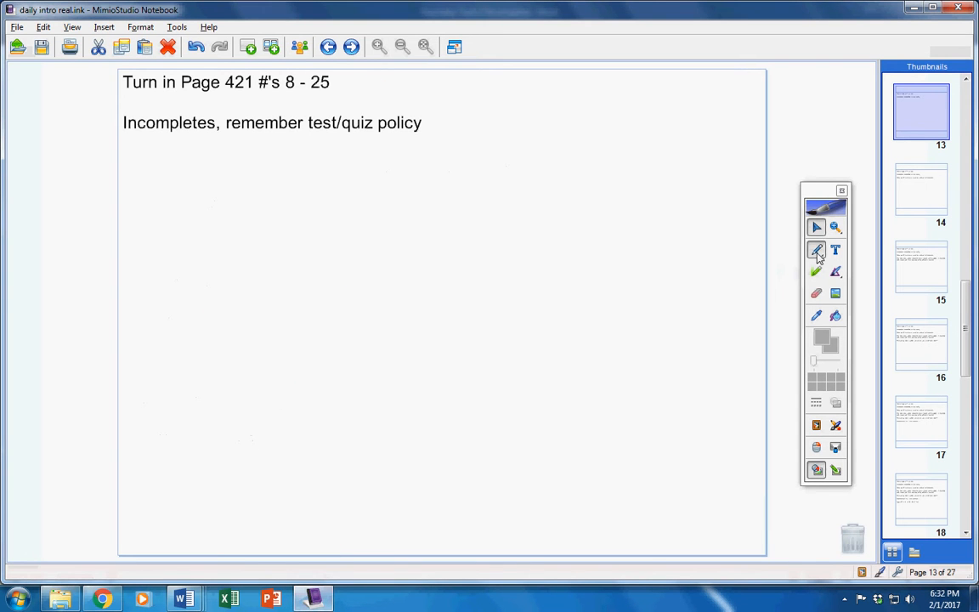
pyautogui.click(814, 249)
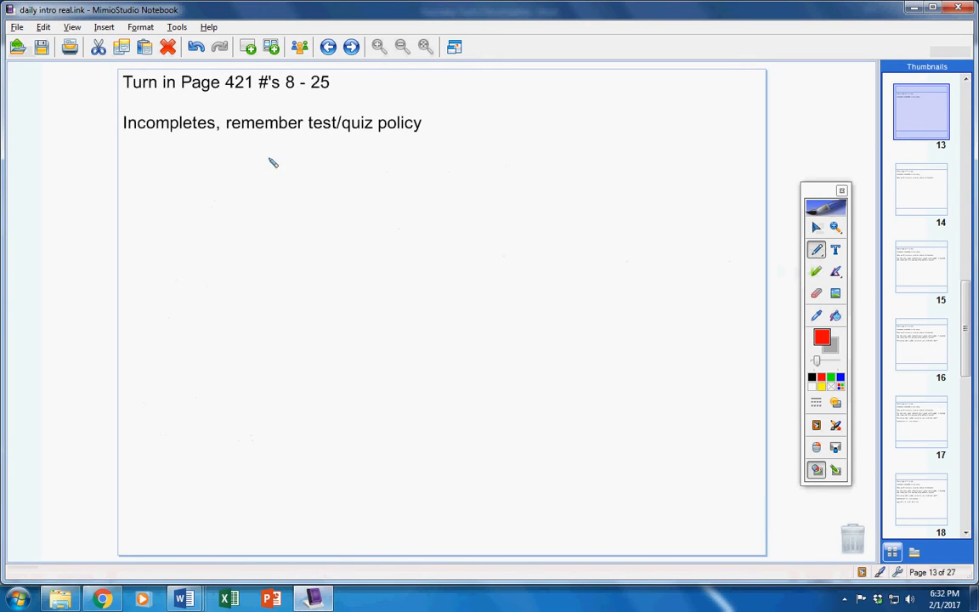
pyautogui.moveTo(317, 138)
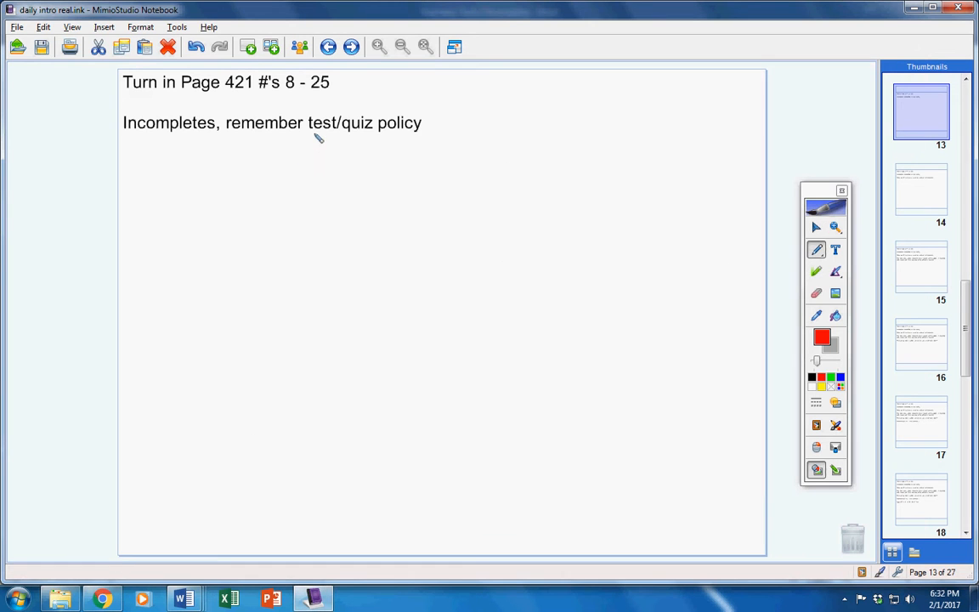
pyautogui.moveTo(311, 135); pyautogui.dragTo(378, 136)
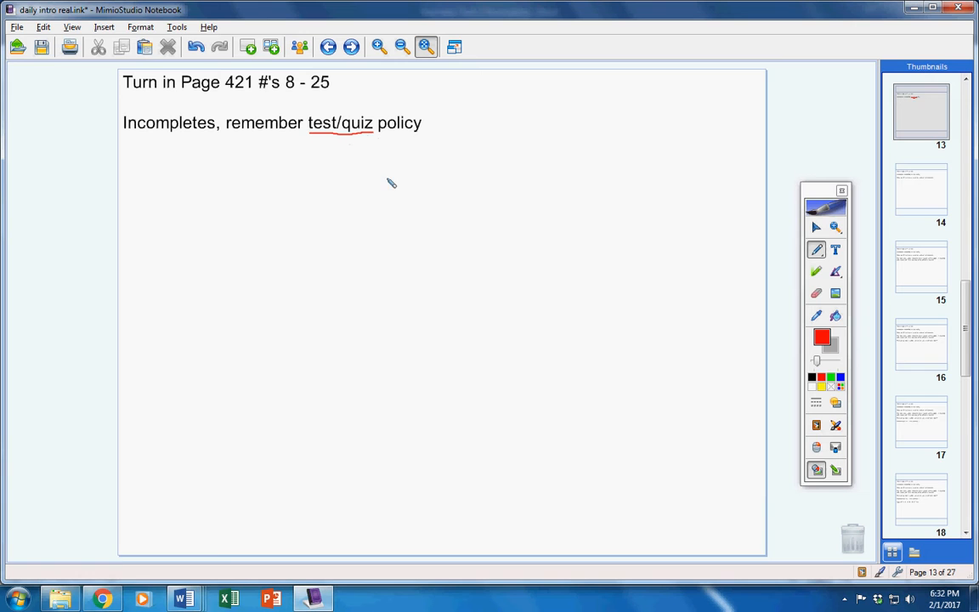
pyautogui.moveTo(304, 196)
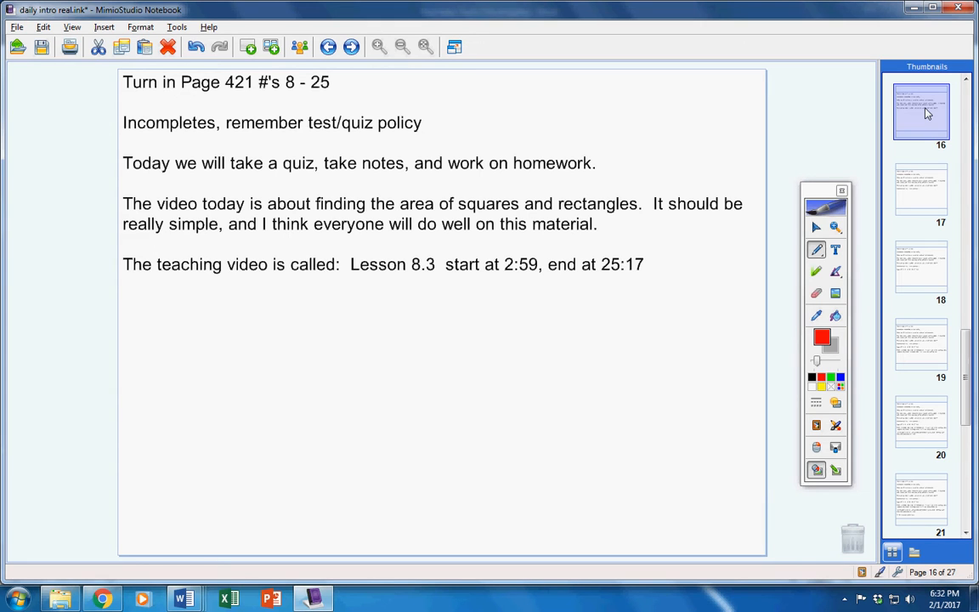
pyautogui.moveTo(512, 276)
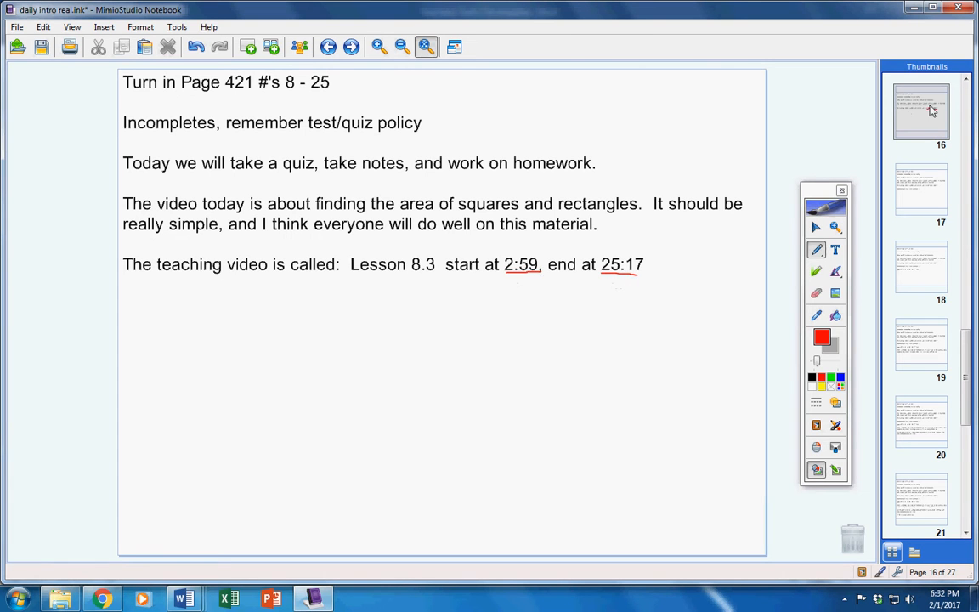
# Go to page 17 of the Notebook slides via its thumbnail
pyautogui.click(927, 110)
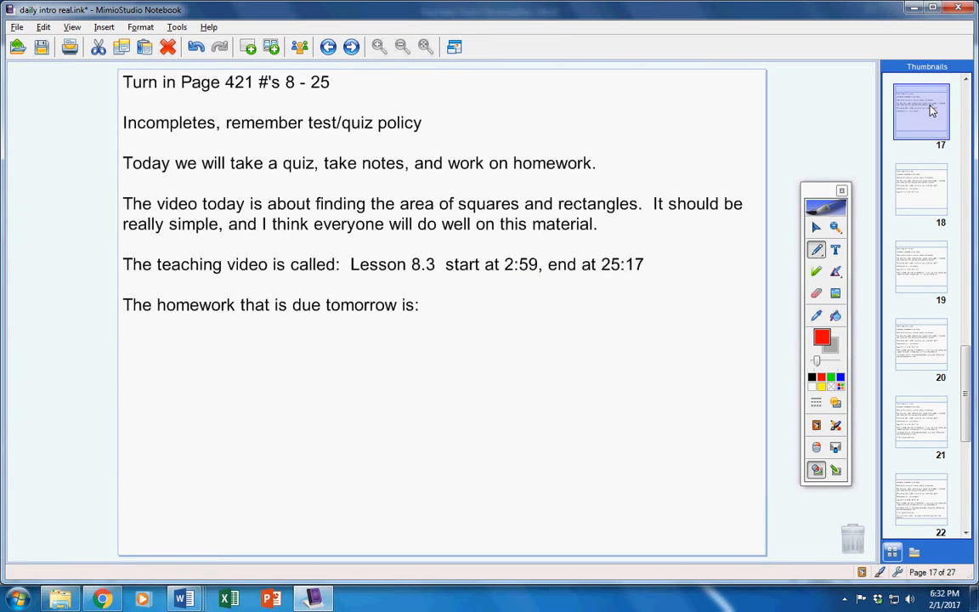